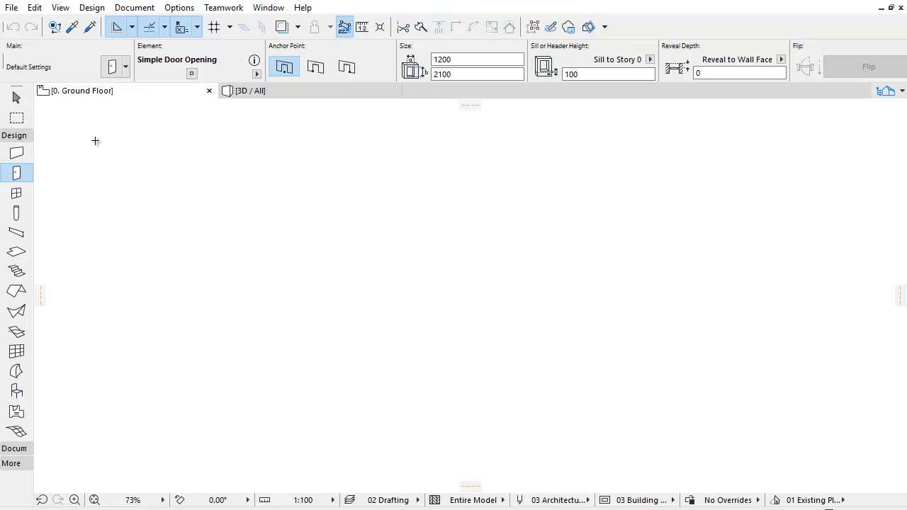
Bring up the Library Manager from File > Libraries and Objects
click(13, 8)
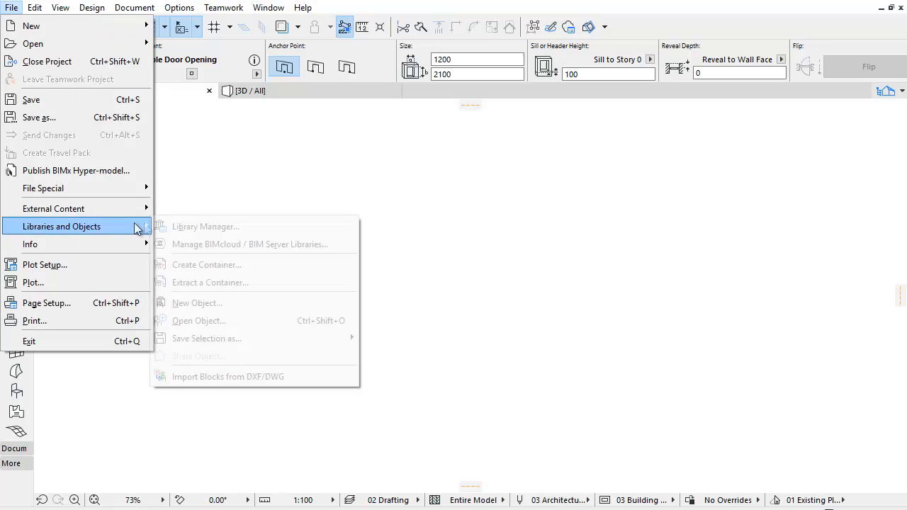
click(206, 227)
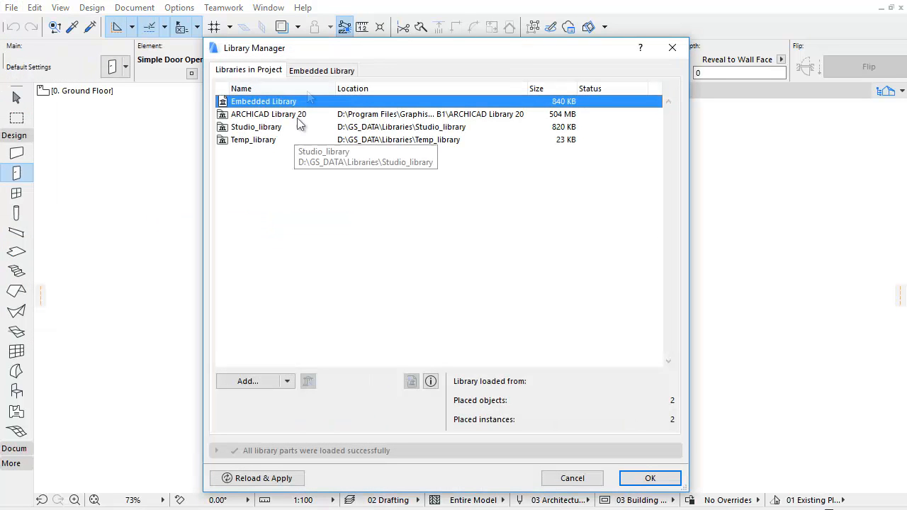
In the Embedded Library's GSM > 03 Stairs folder, rename Stair_01.gsm to Stair-20
click(322, 70)
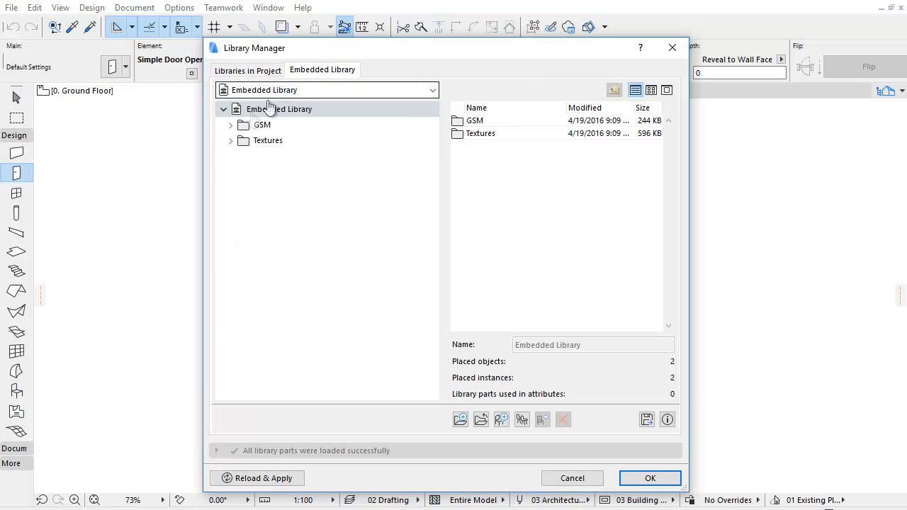
click(230, 125)
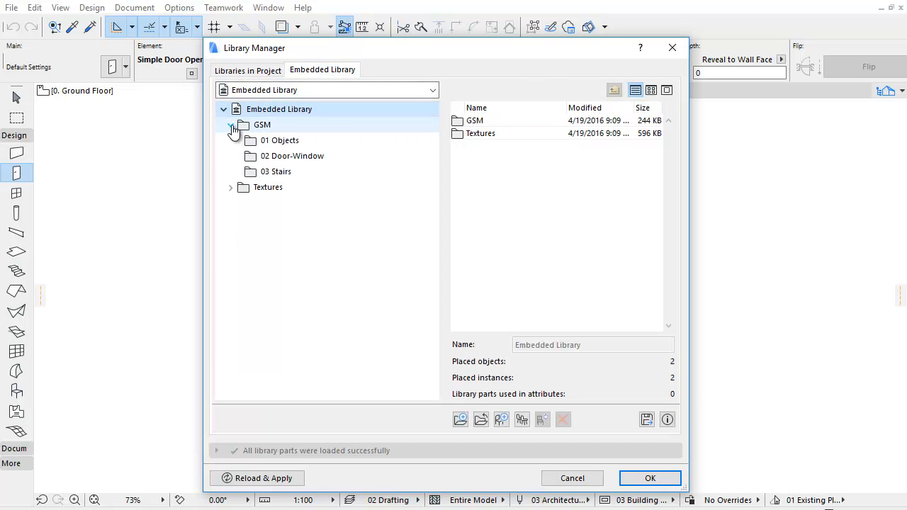
click(229, 187)
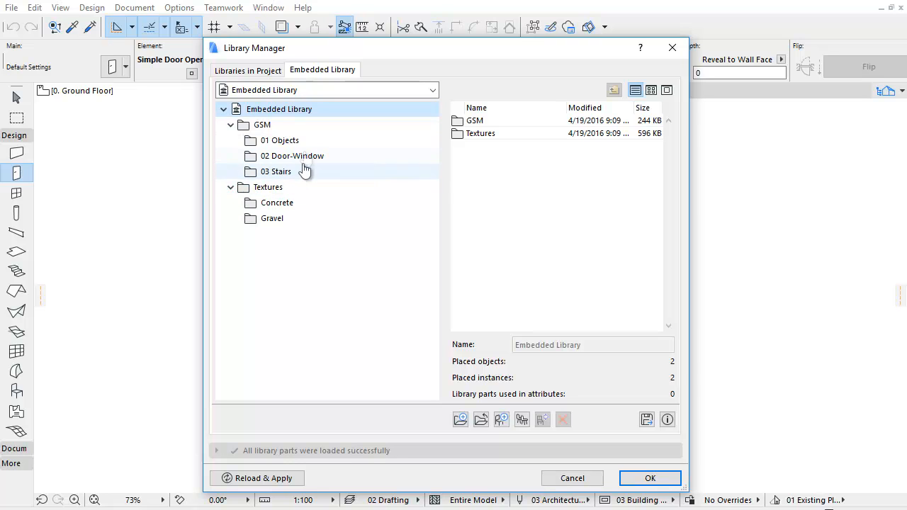
click(279, 140)
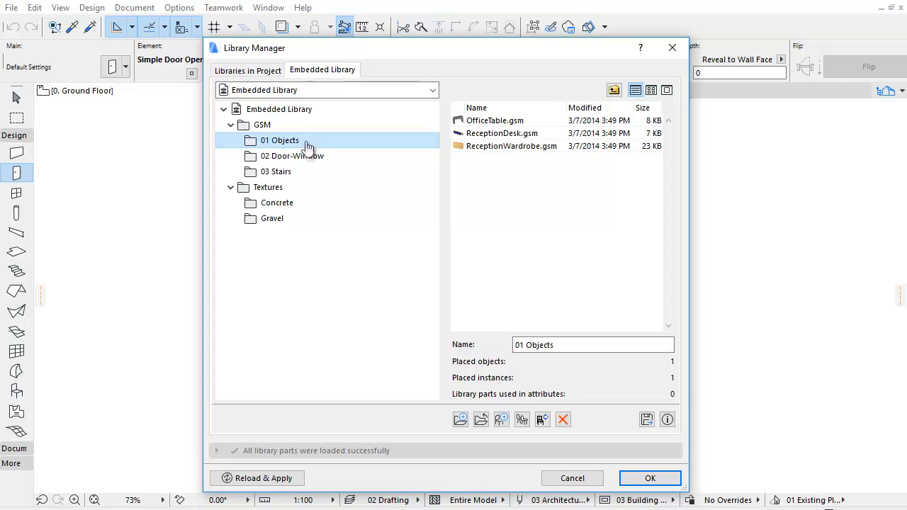
click(275, 170)
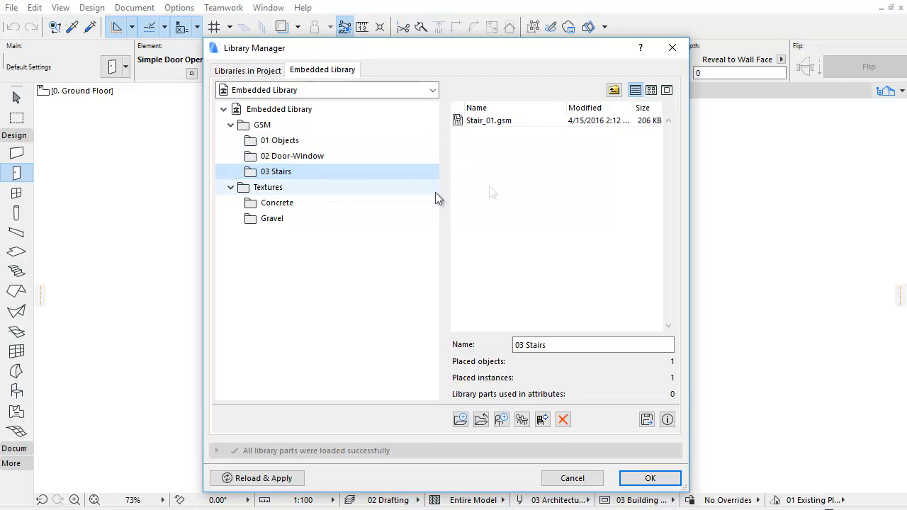
click(488, 119)
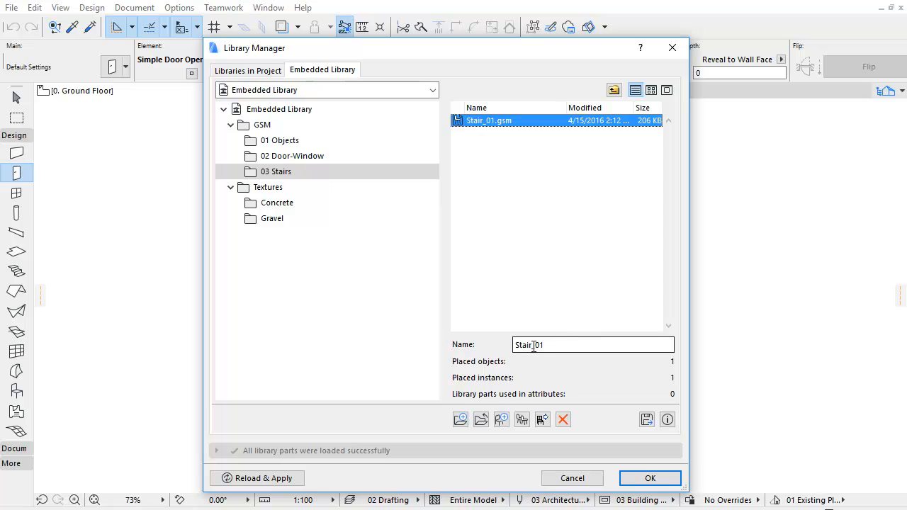
double_click(538, 346)
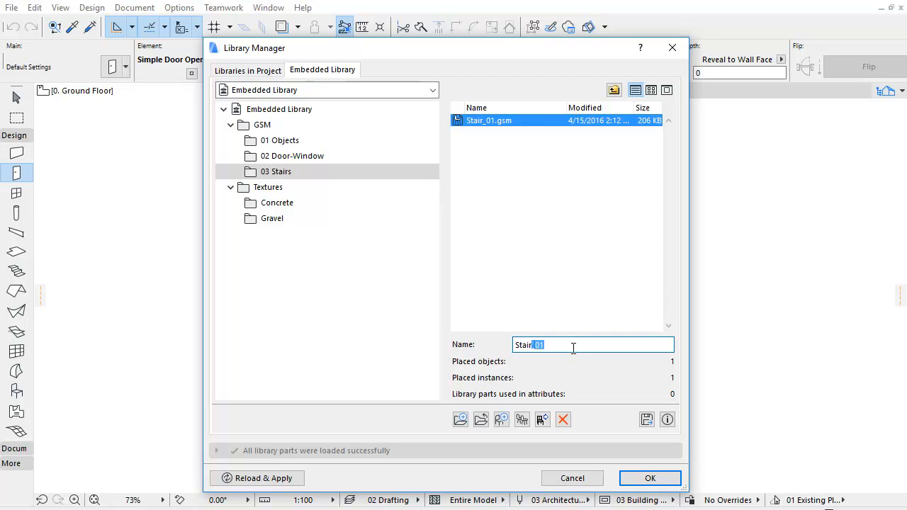
text(Stair-20)
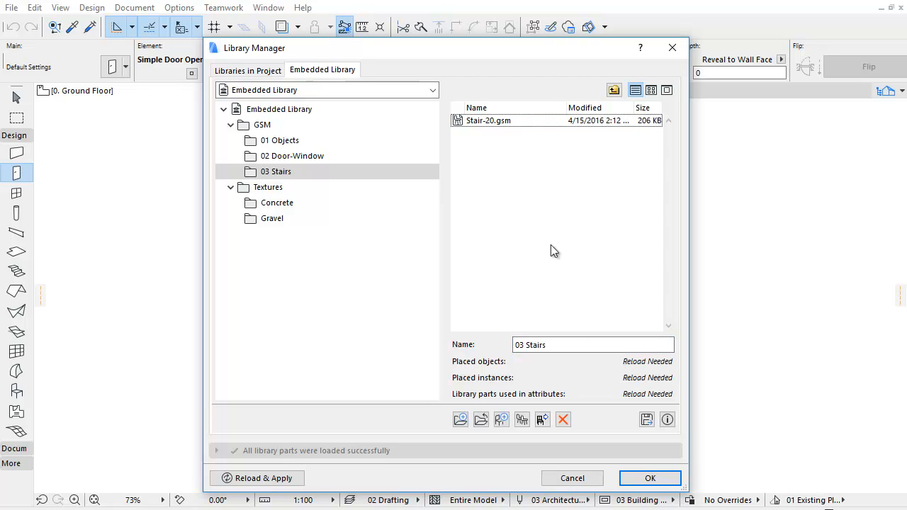
Create a new empty folder named Wood inside the Textures folder
click(266, 187)
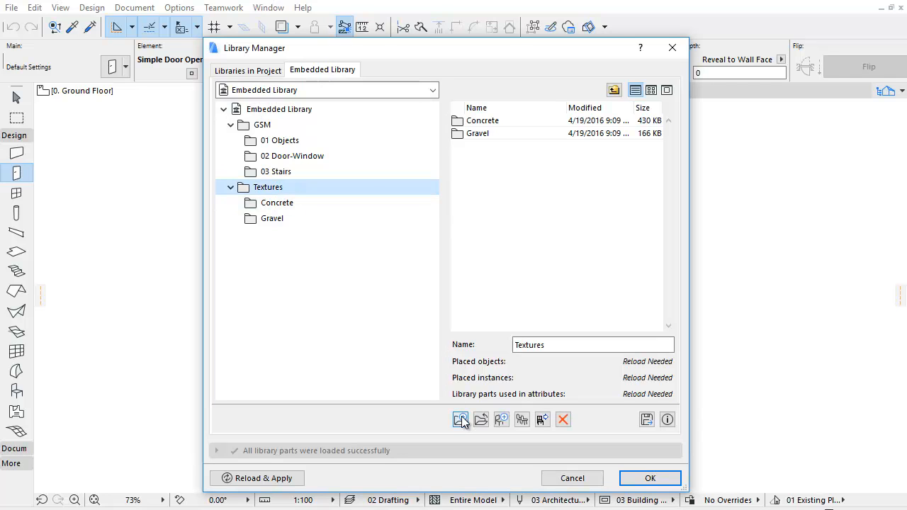
click(460, 419)
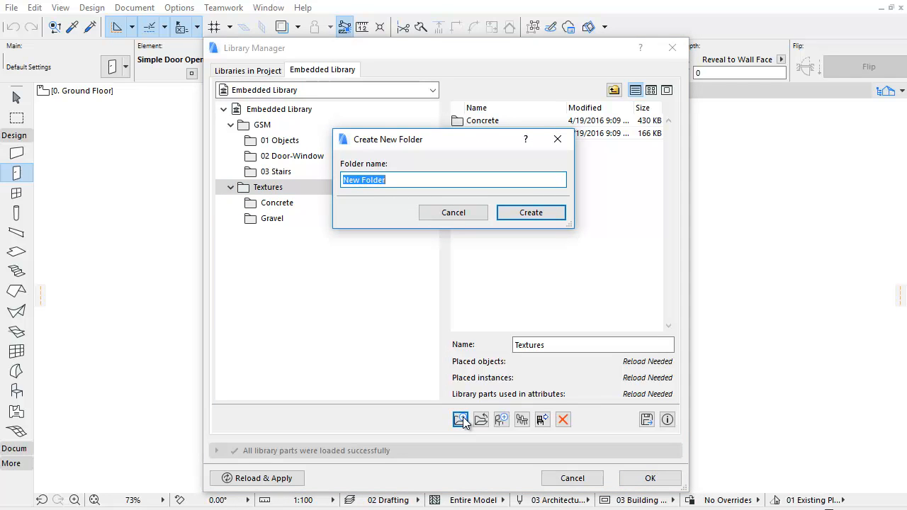
text(Wood)
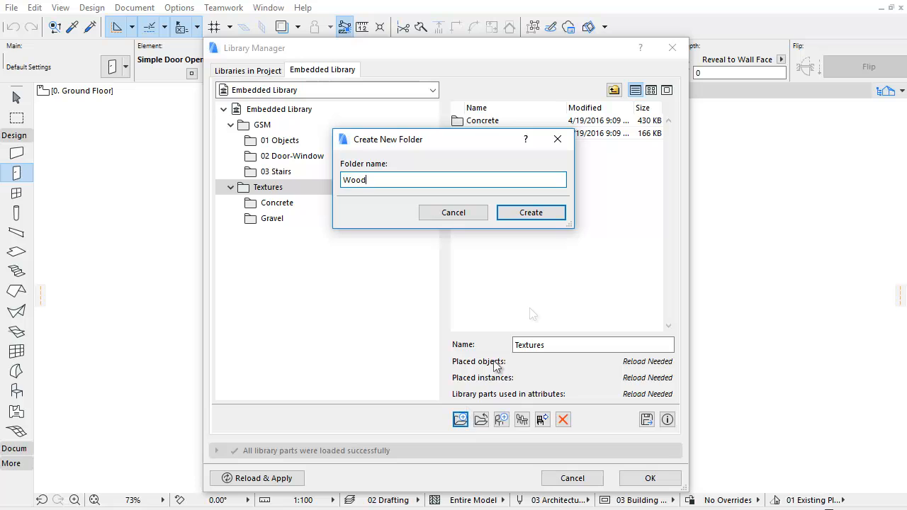
click(531, 213)
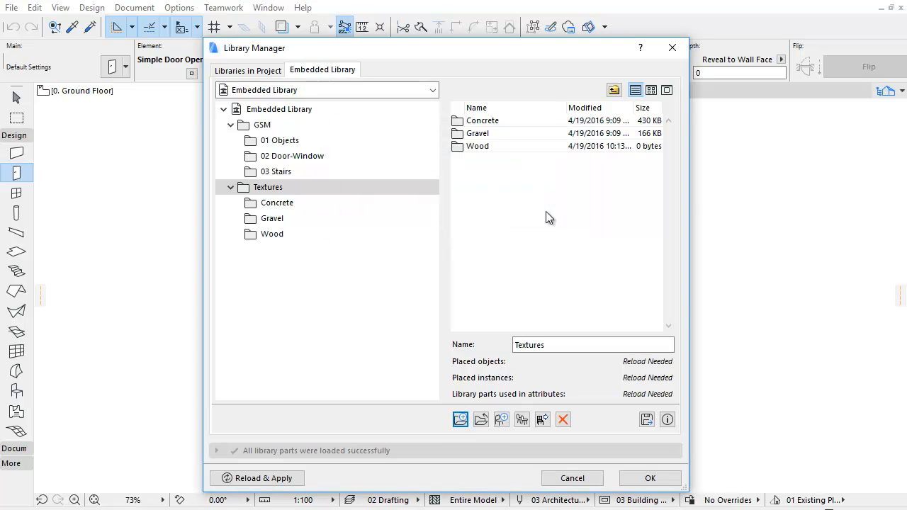
mouse_move(503, 303)
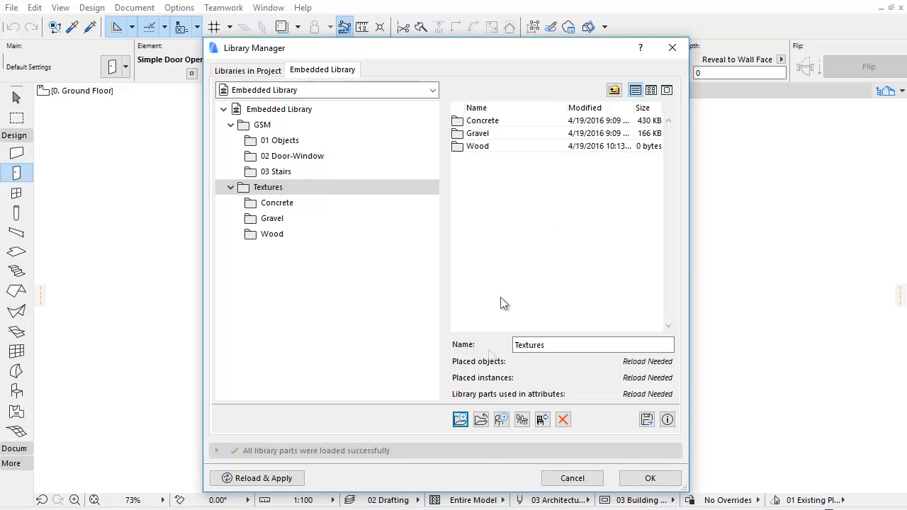
Add the Tiles folder from GS_DATA > Textures on disk into Textures and check its images
click(480, 419)
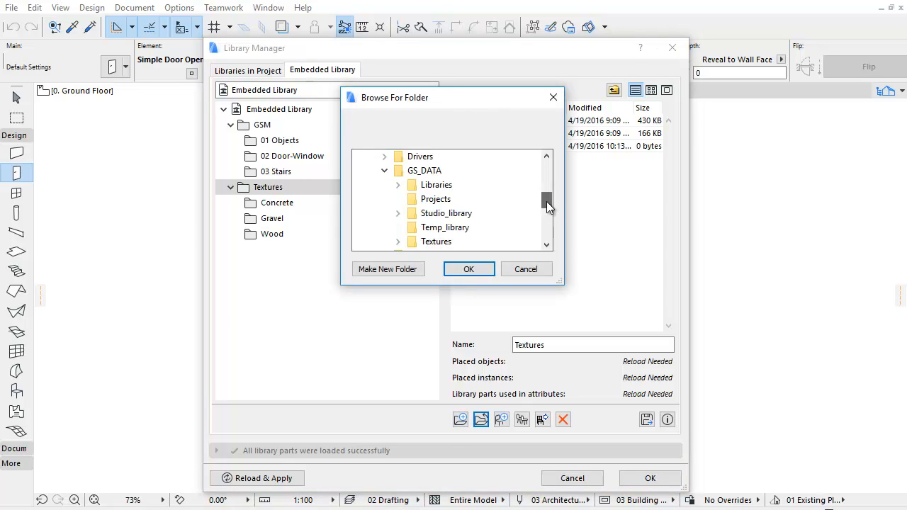
mouse_move(518, 244)
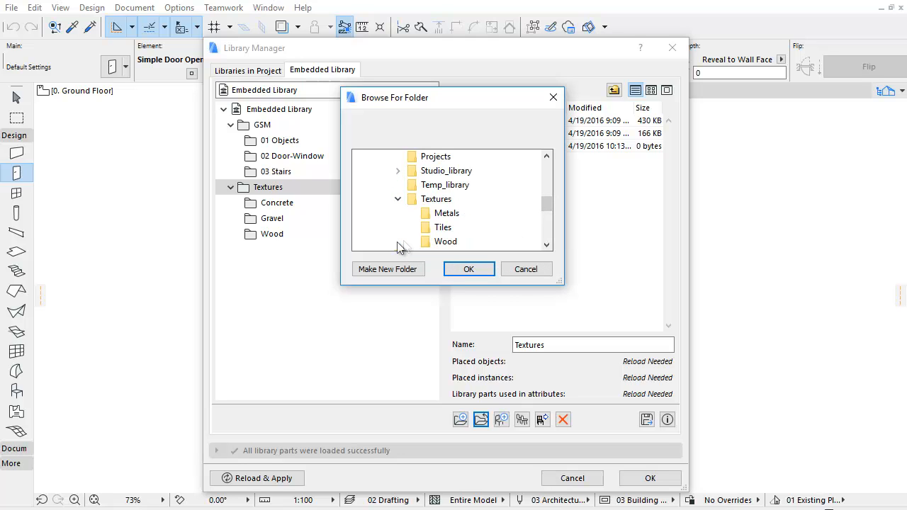
mouse_move(442, 227)
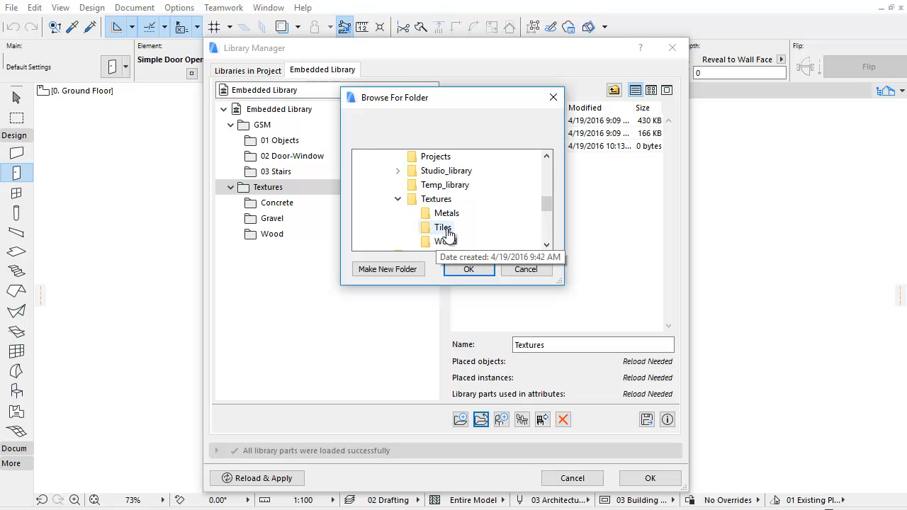
click(442, 226)
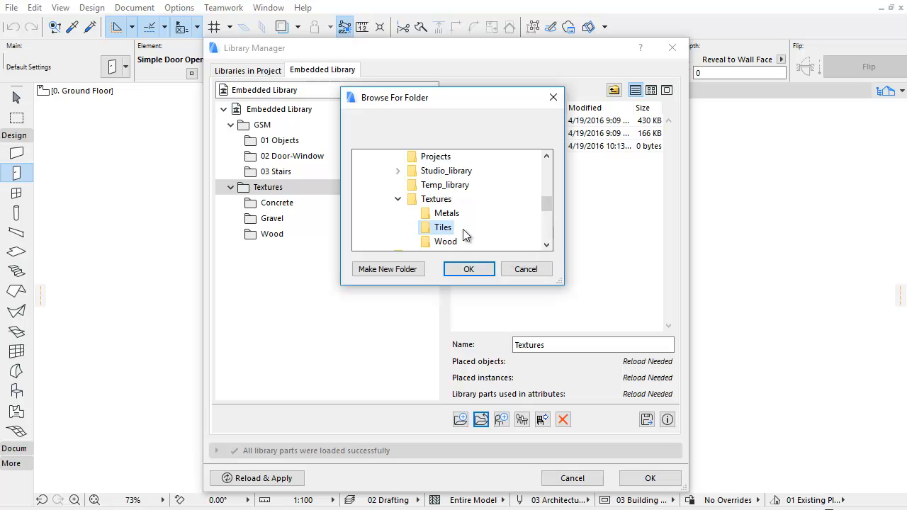
click(468, 269)
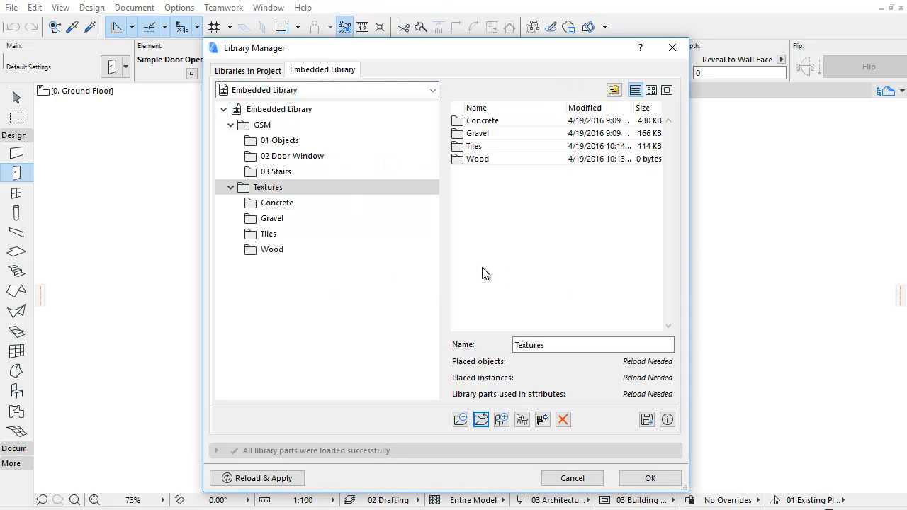
click(268, 233)
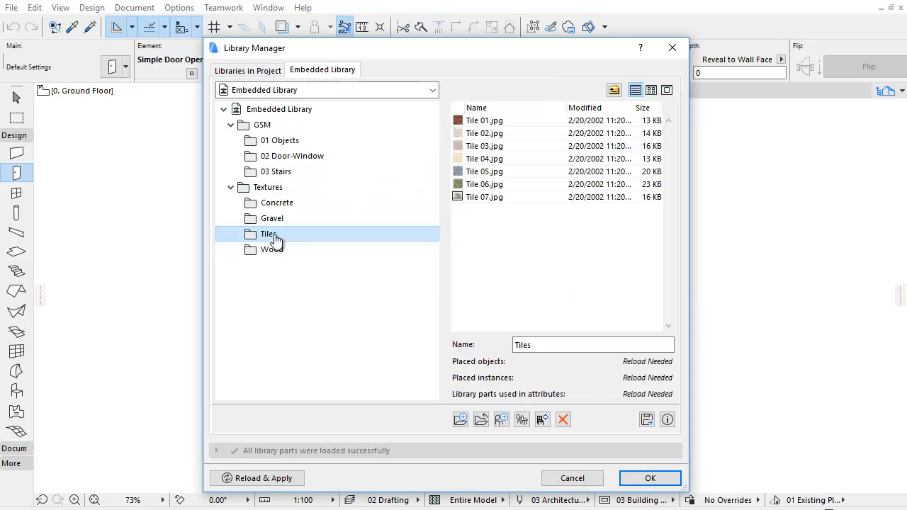
click(272, 250)
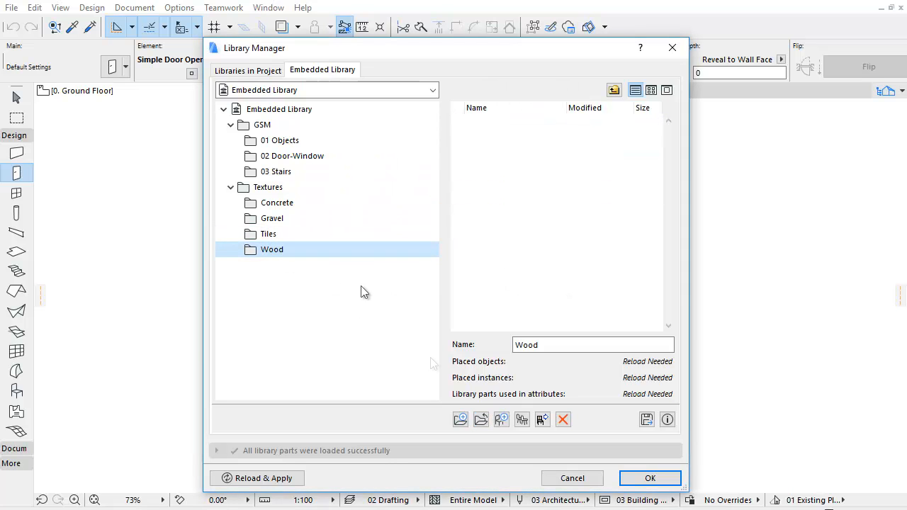
Add the Wood 06, Wood 06B and Wood 07 images into the Wood folder and select Wood 06B
click(502, 420)
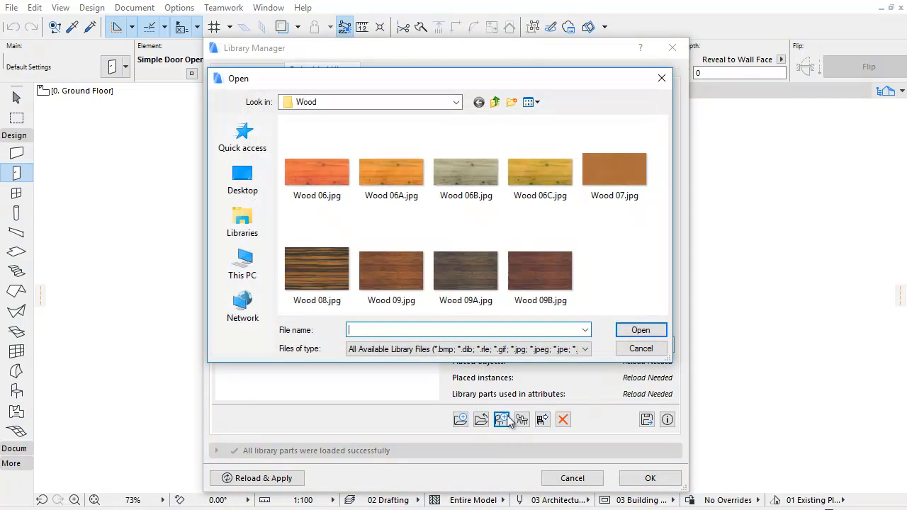
click(316, 173)
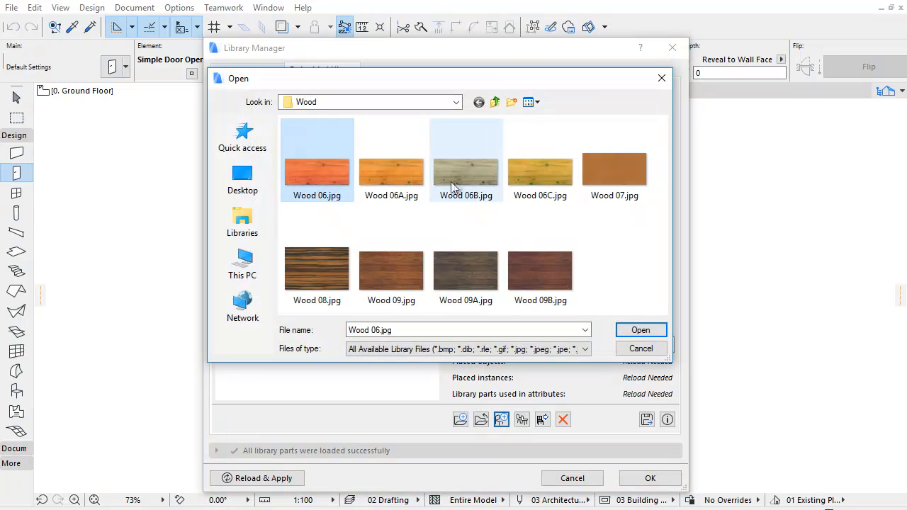
click(615, 163)
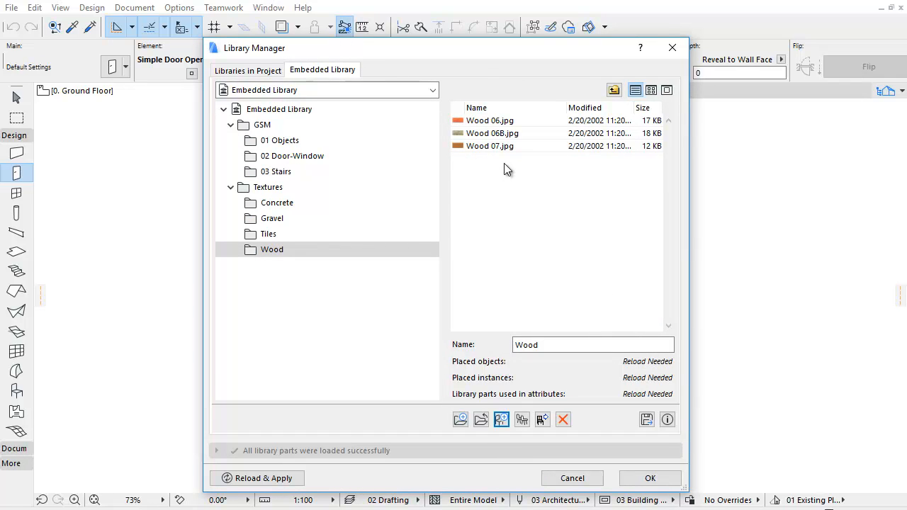
mouse_move(505, 198)
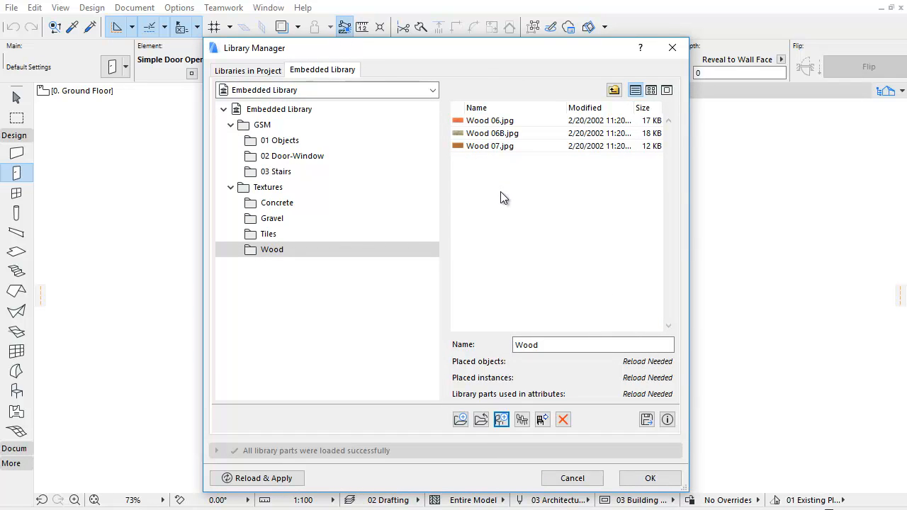
click(490, 133)
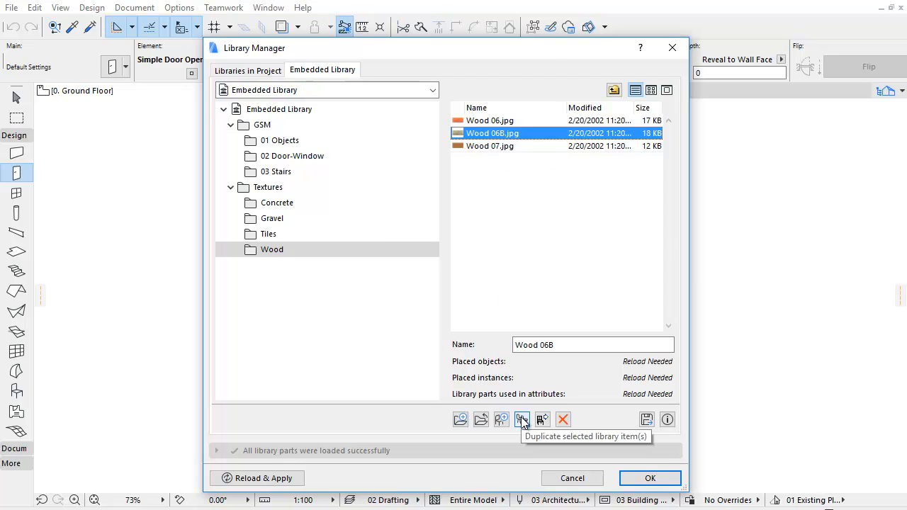
Duplicate Wood 06B into the Wood folder and name the copy Wood 06C
click(521, 419)
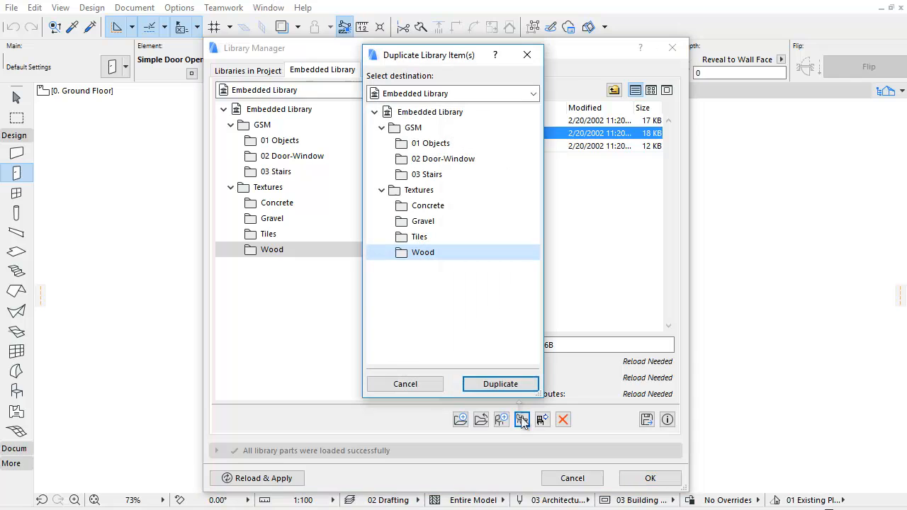
click(501, 384)
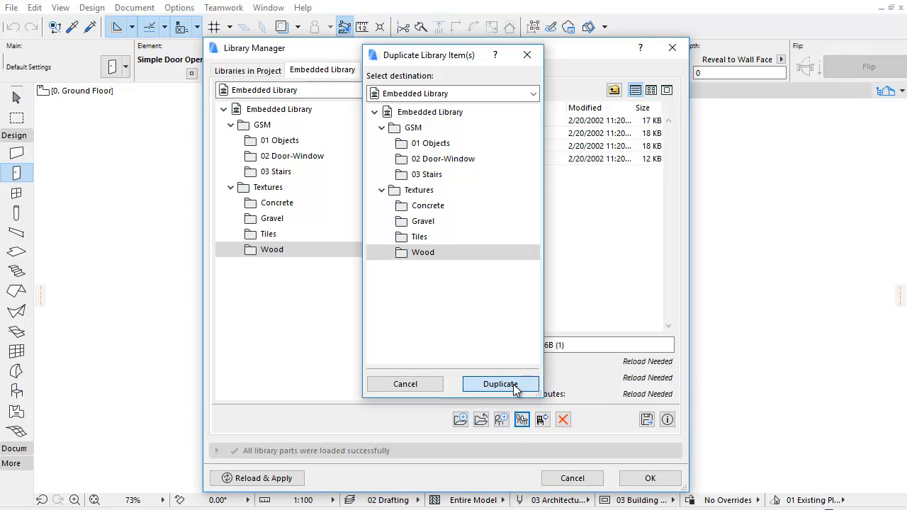
click(501, 384)
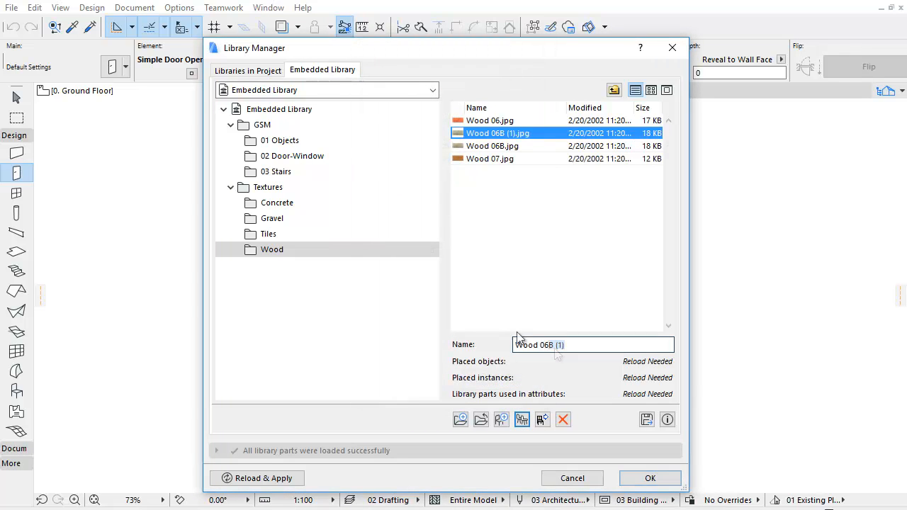
text(Wood 06C)
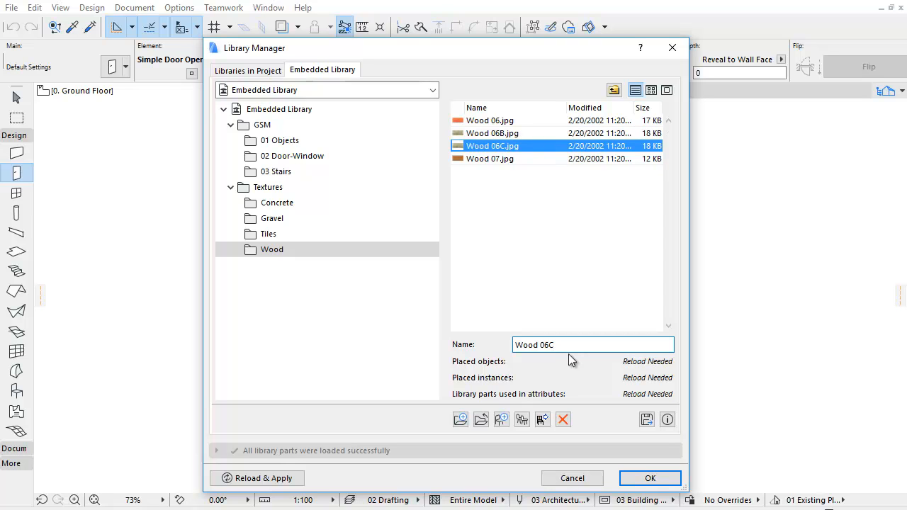
mouse_move(553, 405)
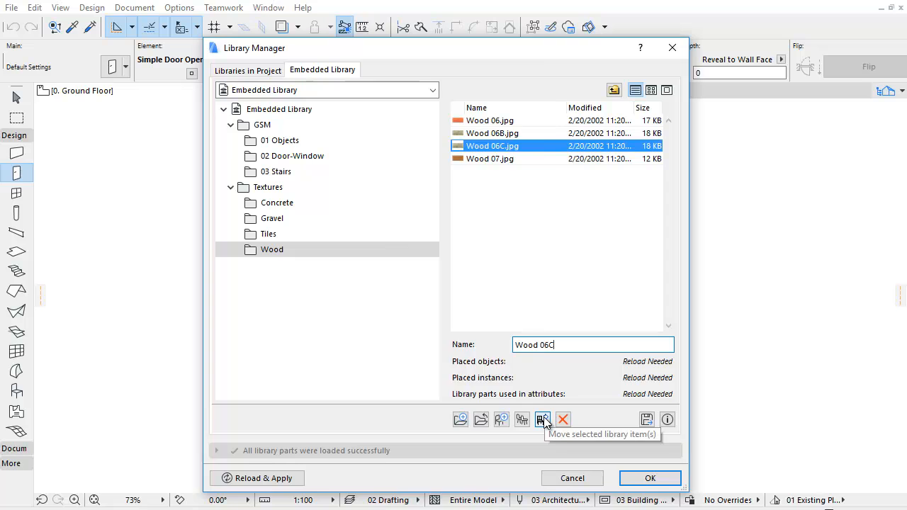
Move Wood 06C up into Textures, then delete it from the library
click(541, 420)
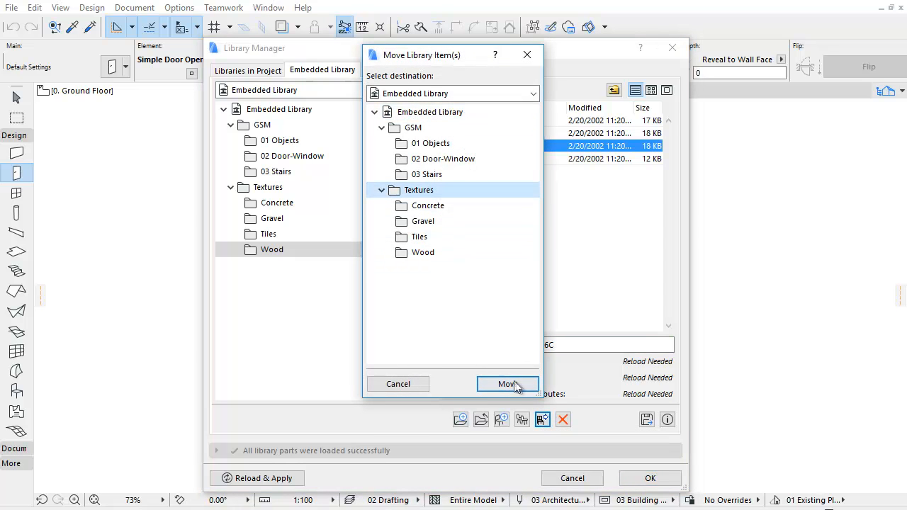
click(508, 384)
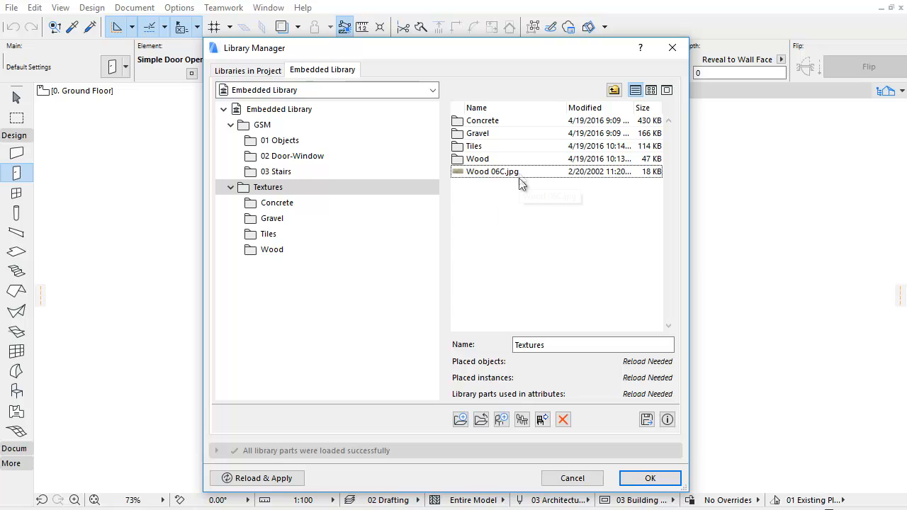
click(492, 172)
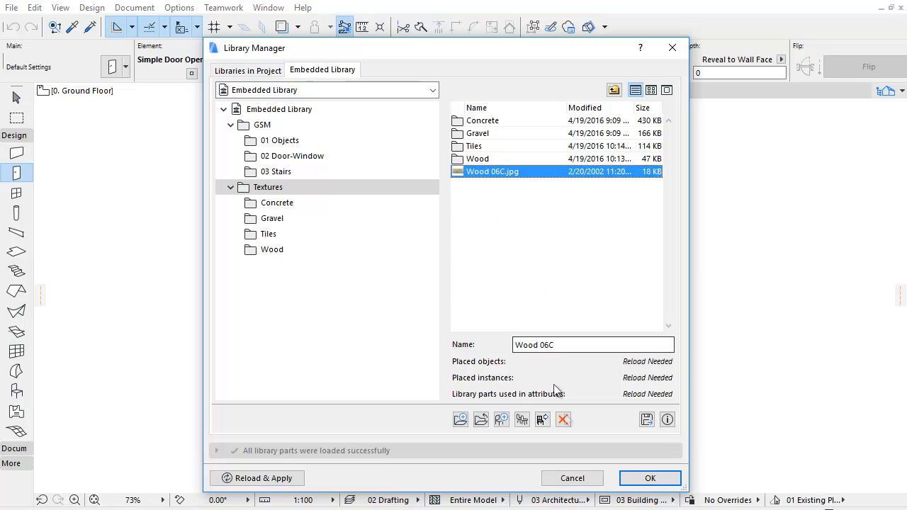
mouse_move(564, 420)
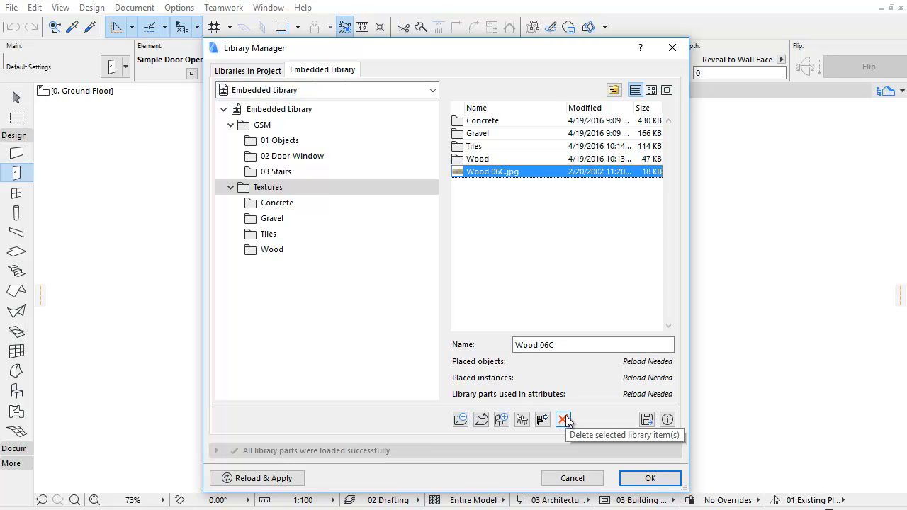
click(564, 419)
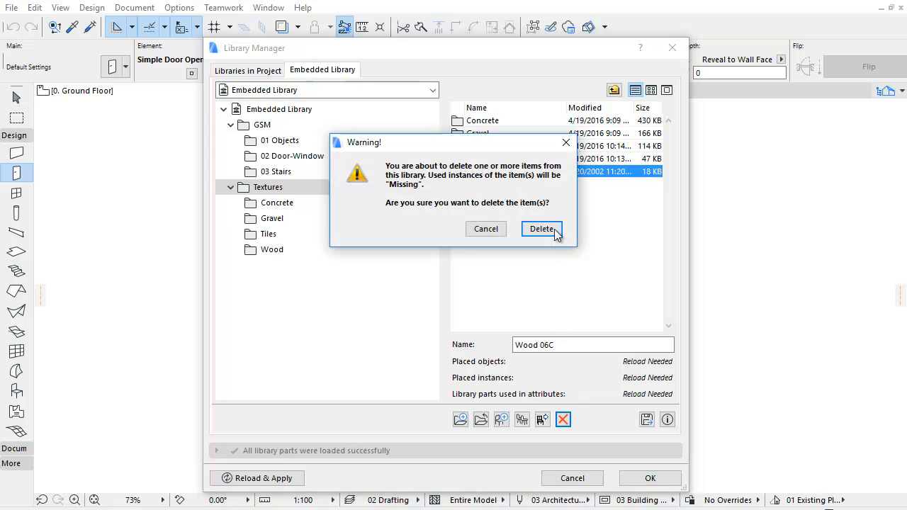
click(541, 229)
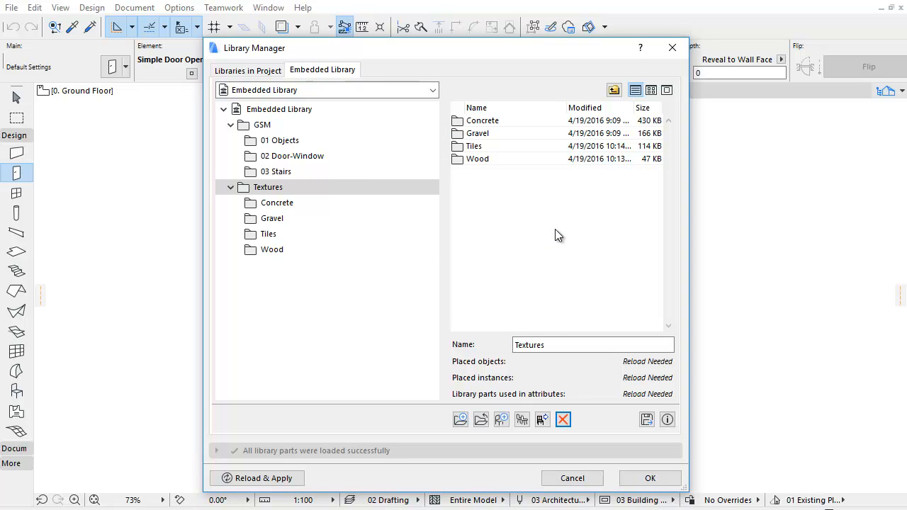
mouse_move(632, 434)
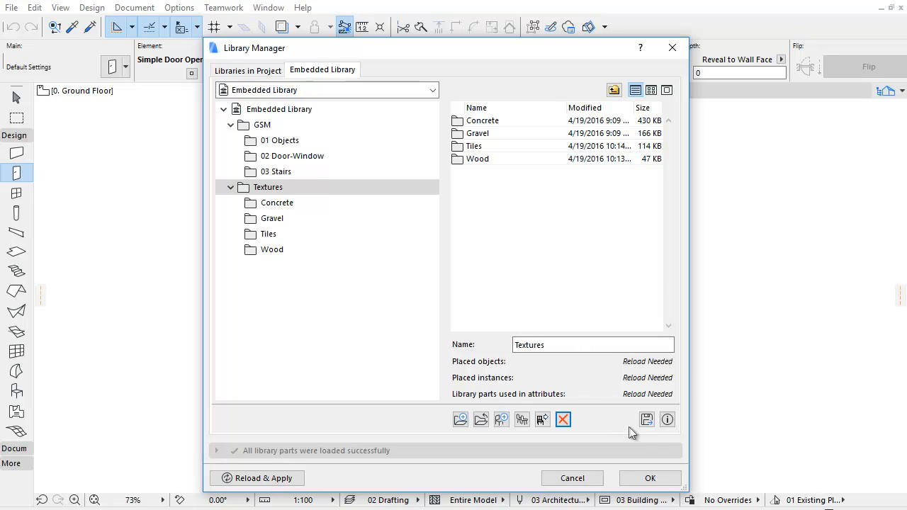
mouse_move(646, 419)
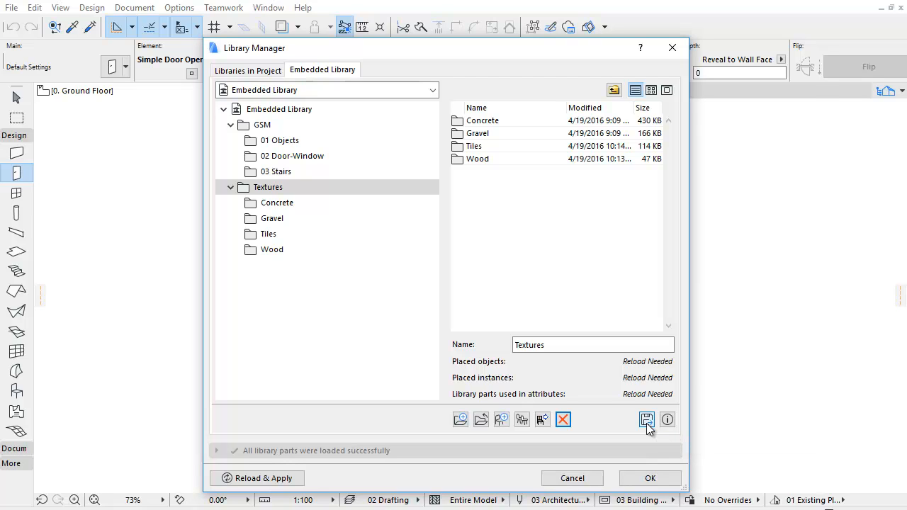
View the Info for the Textures folder and for the Wood 06B picture
click(667, 420)
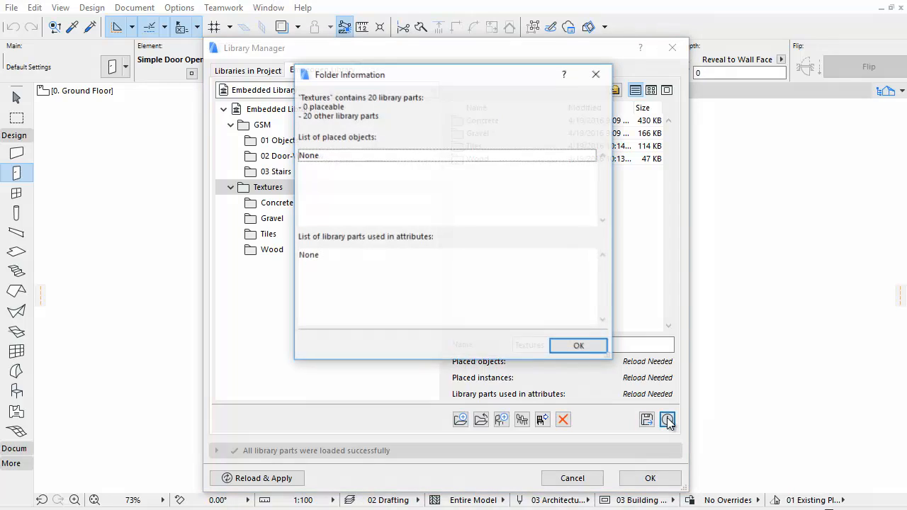
click(578, 346)
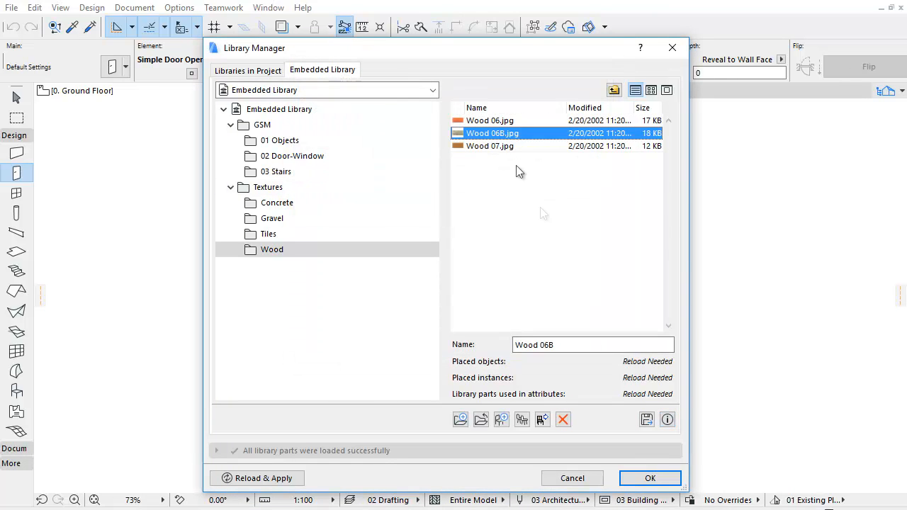
click(669, 420)
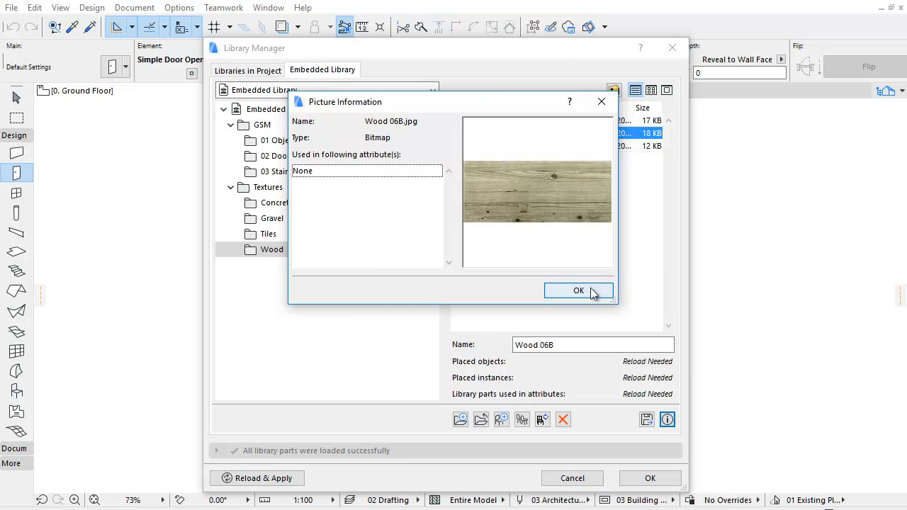
click(578, 291)
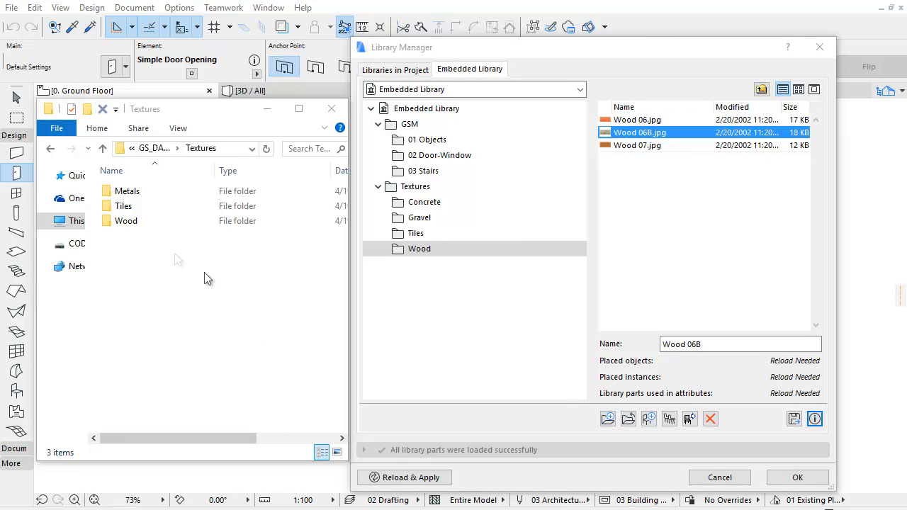
Drag Wood 08, 09A and 09B JPGs from the disk Wood folder onto the library's Wood folder
click(128, 190)
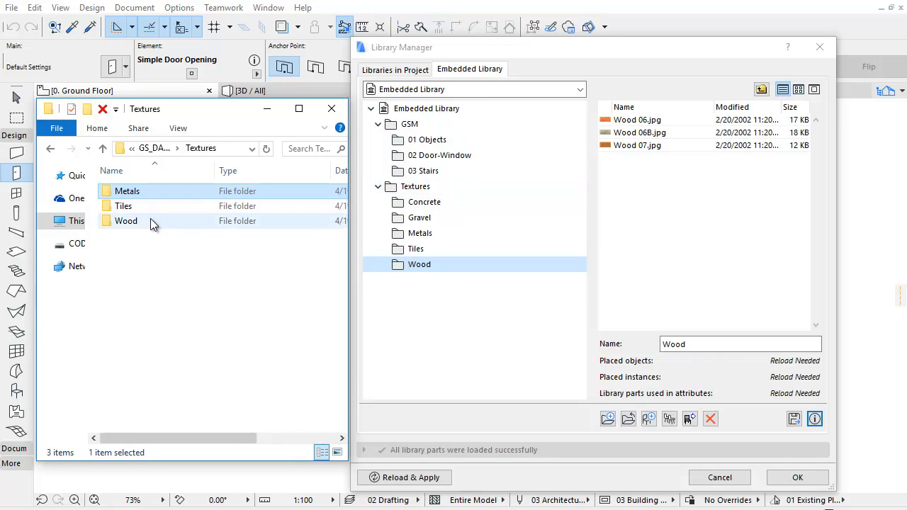
double_click(126, 221)
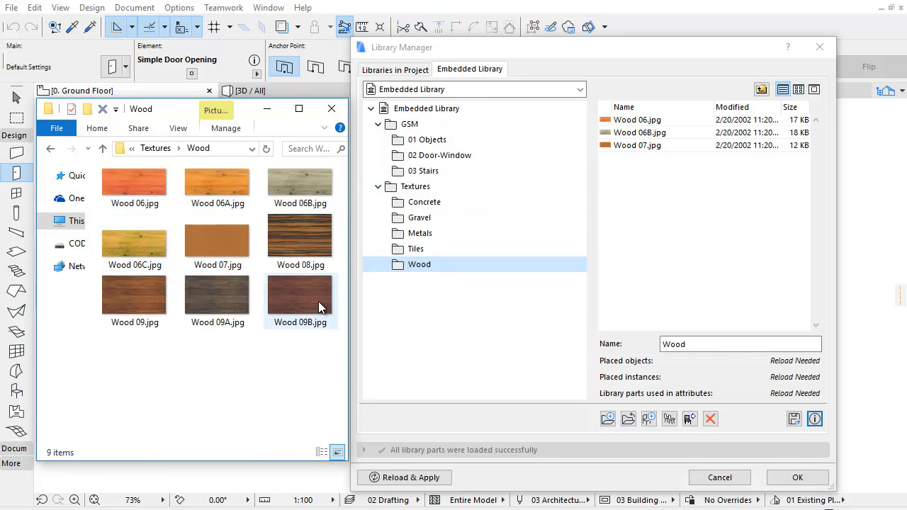
click(217, 293)
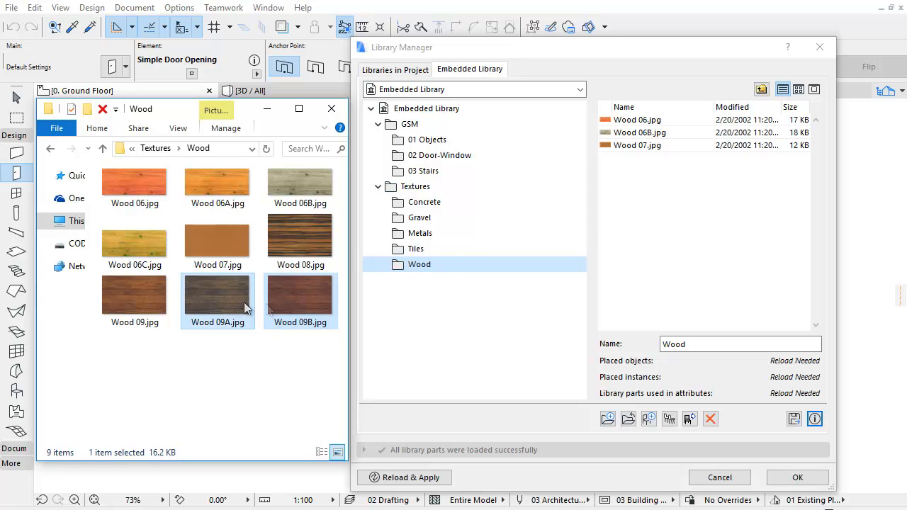
drag(219, 298, 698, 220)
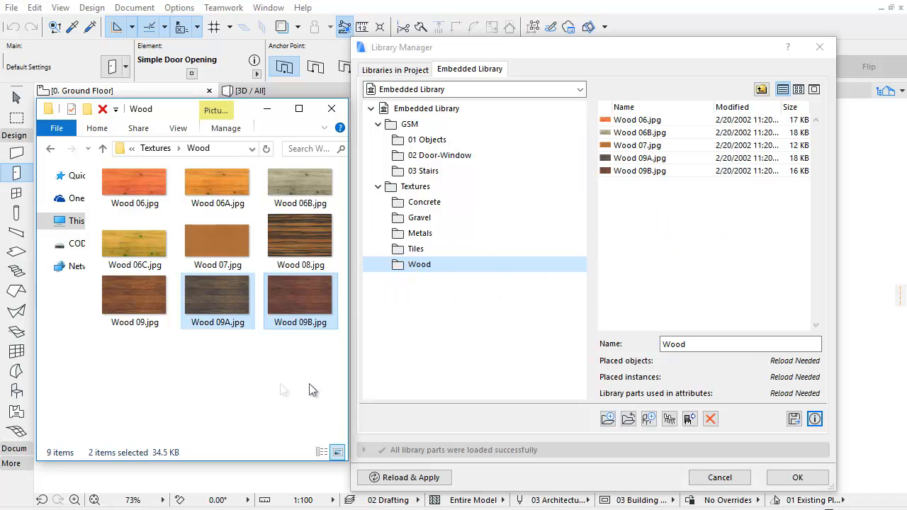
click(301, 235)
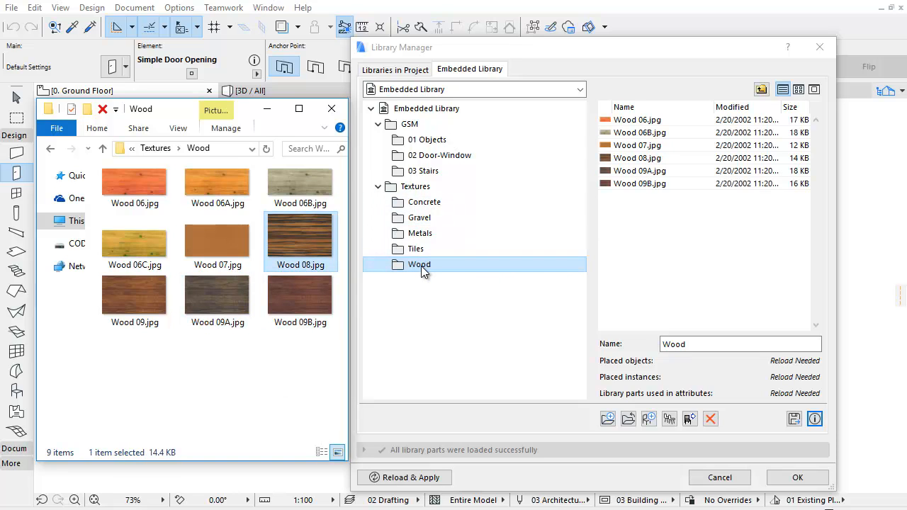
mouse_move(425, 272)
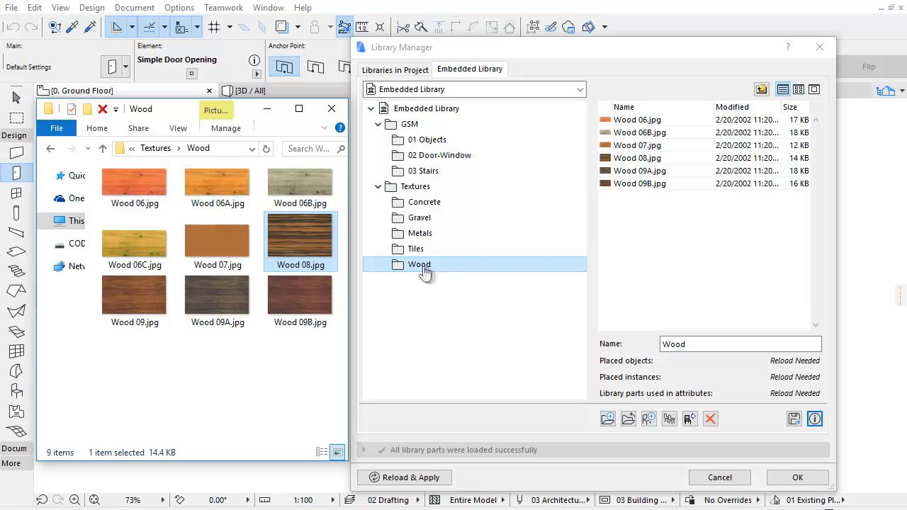
click(431, 140)
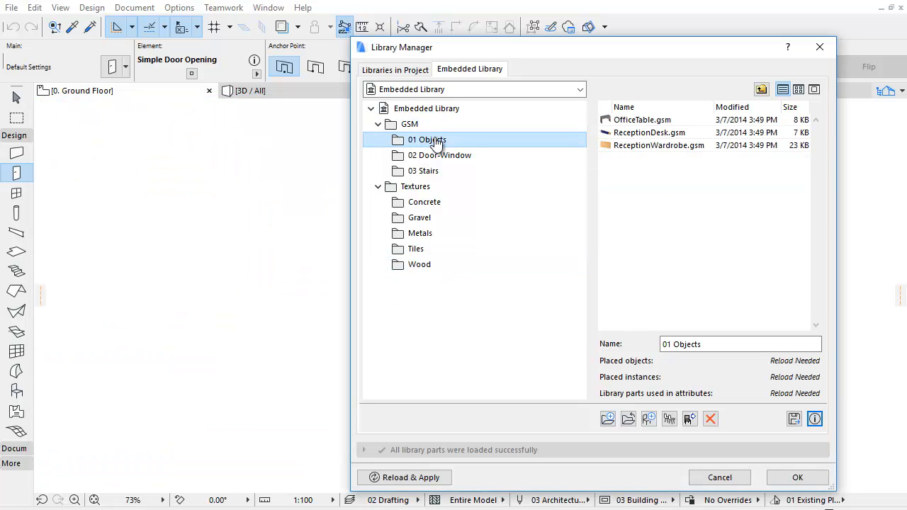
Drag Stair-20.gsm from 03 Stairs directly into GSM, then expand Textures to Concrete
click(641, 119)
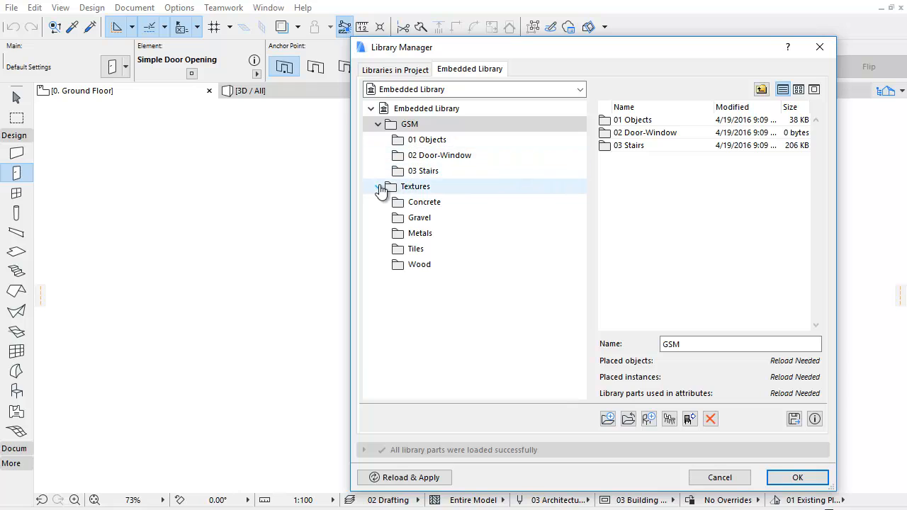
click(377, 124)
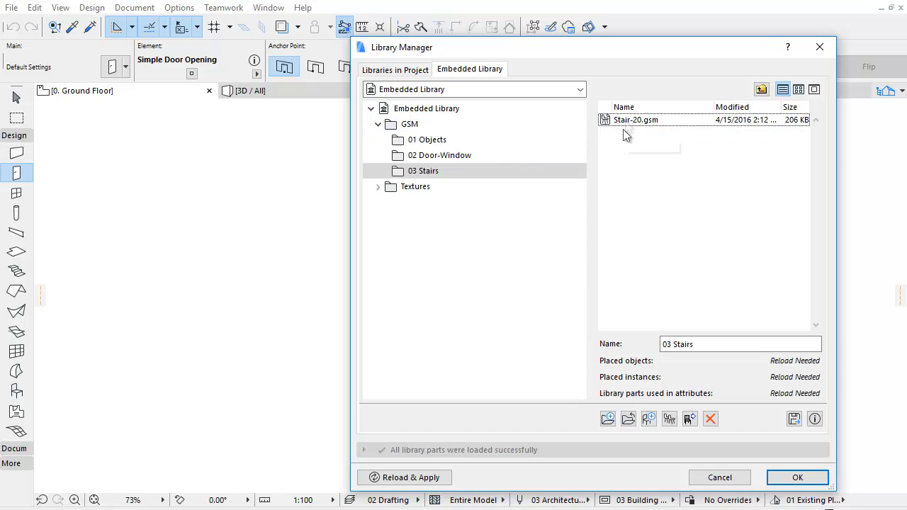
click(635, 119)
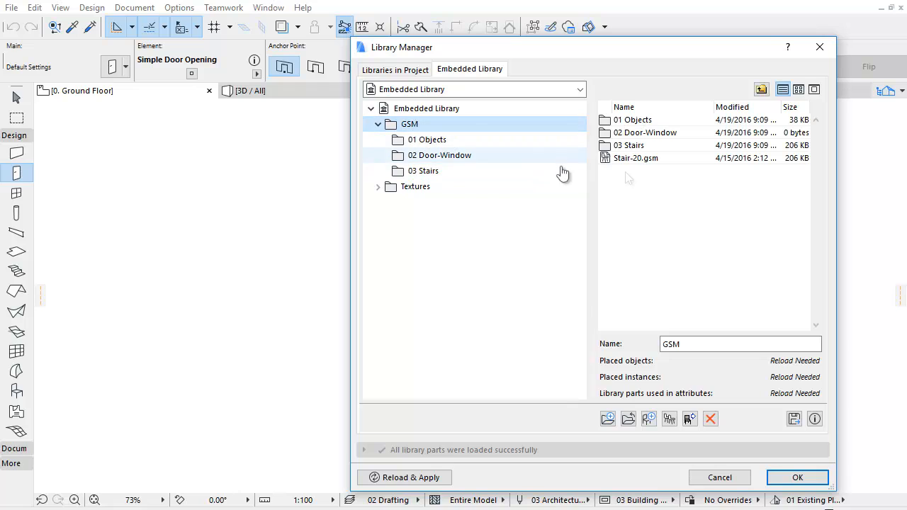
mouse_move(624, 165)
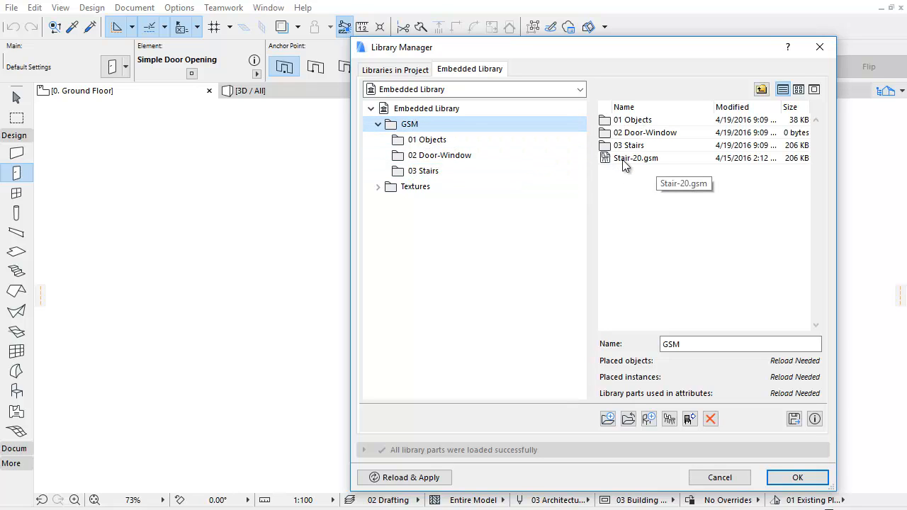
click(377, 188)
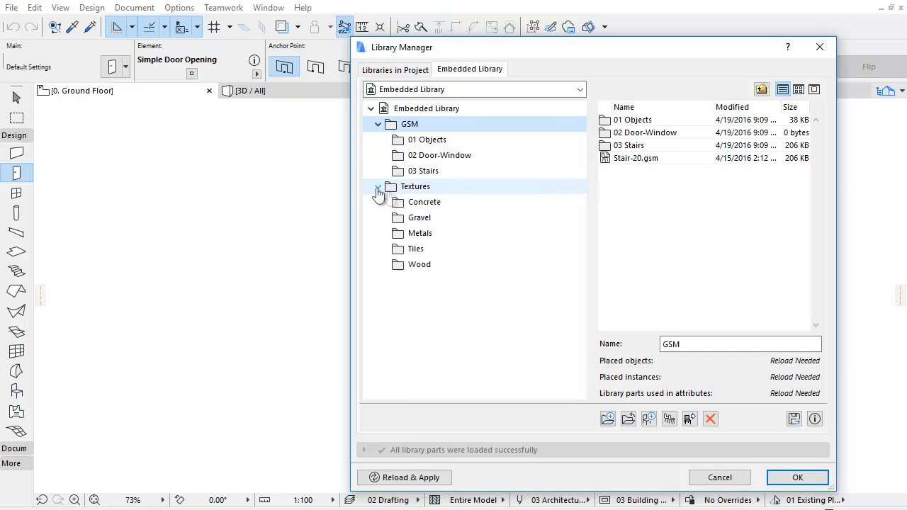
click(426, 202)
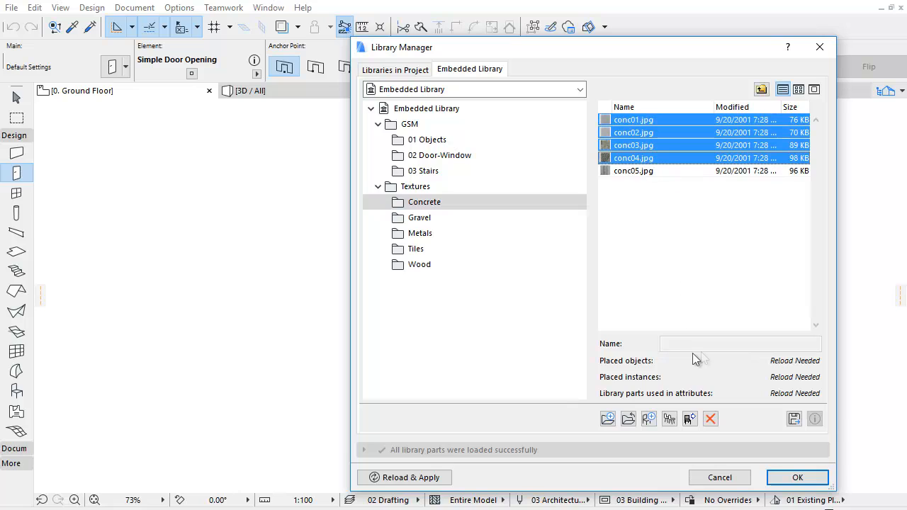
mouse_move(815, 420)
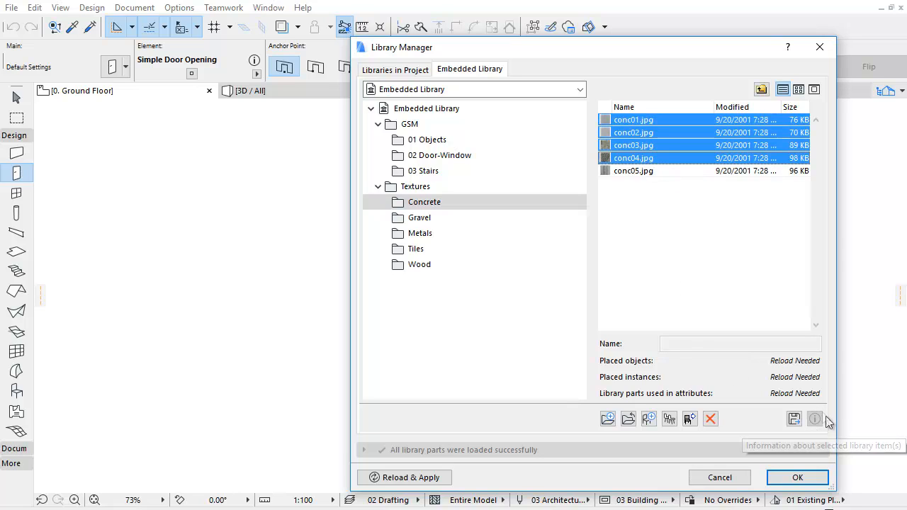
mouse_move(655, 227)
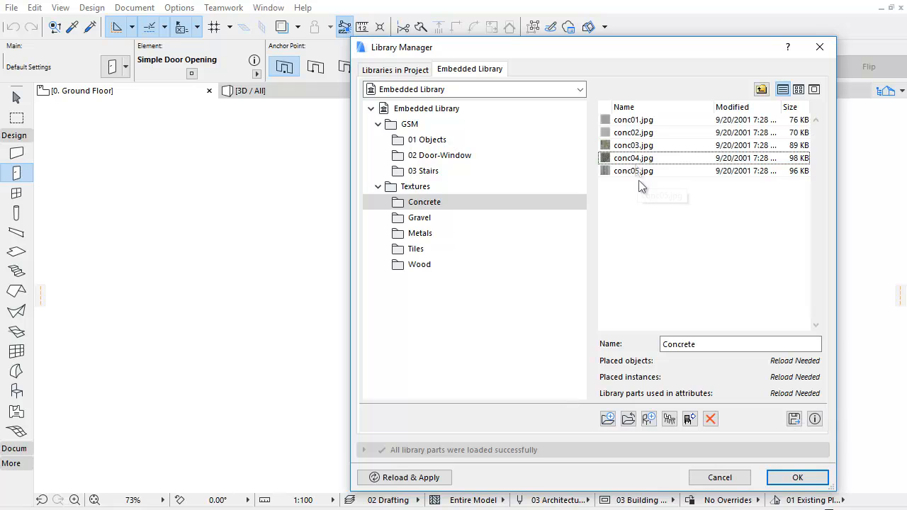
Review the context-menu actions available for conc04.jpg and dismiss them without choosing any
right_click(633, 158)
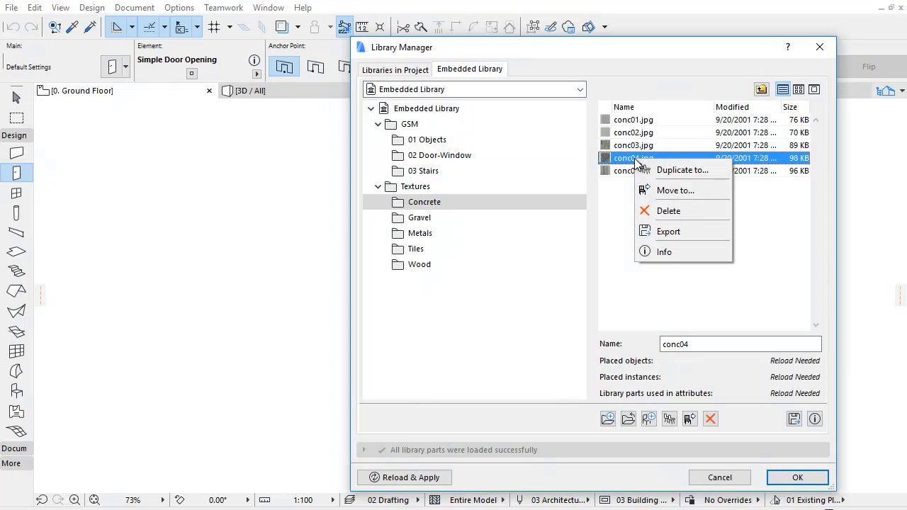
mouse_move(692, 230)
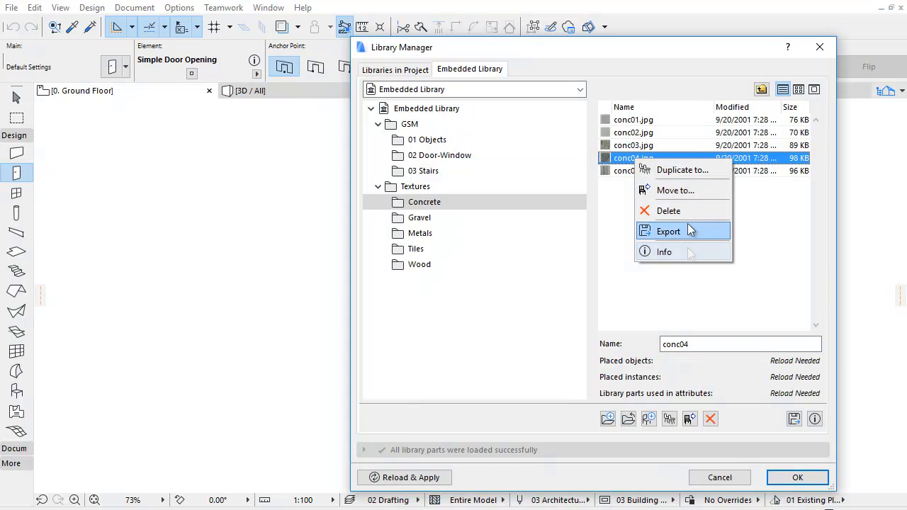
mouse_move(431, 207)
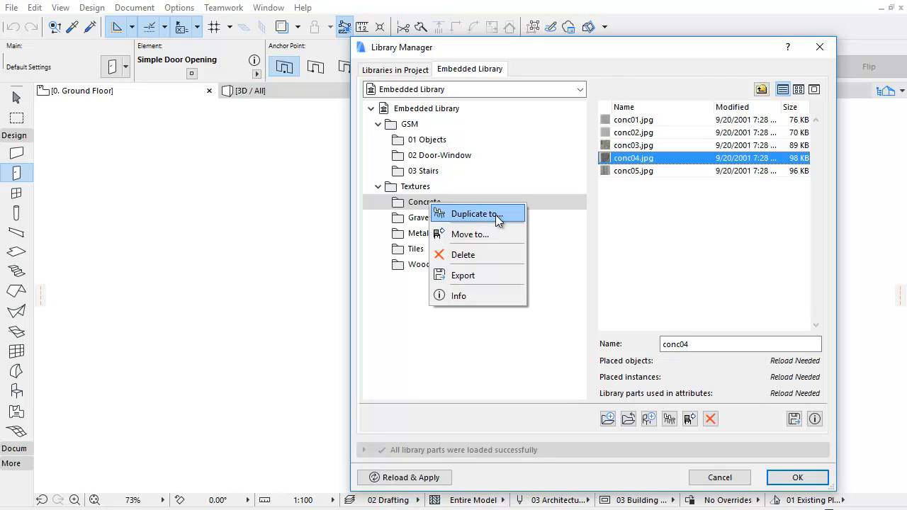
mouse_move(504, 275)
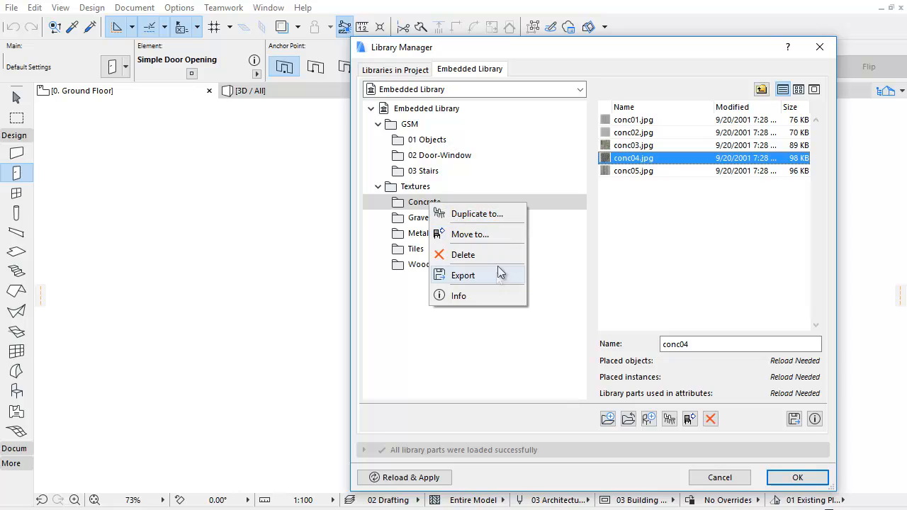
mouse_move(521, 323)
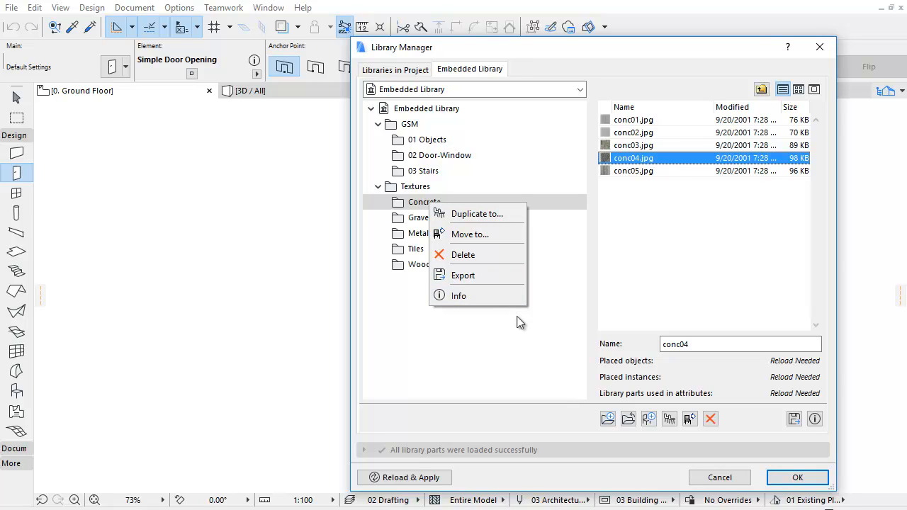
click(524, 319)
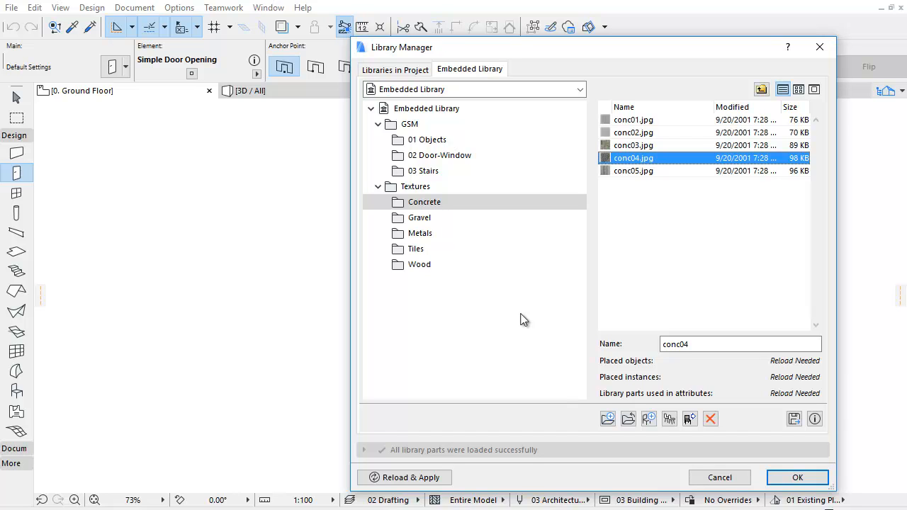
Switch the Library Manager from the embedded library to browsing ARCHICAD Library 20
click(580, 88)
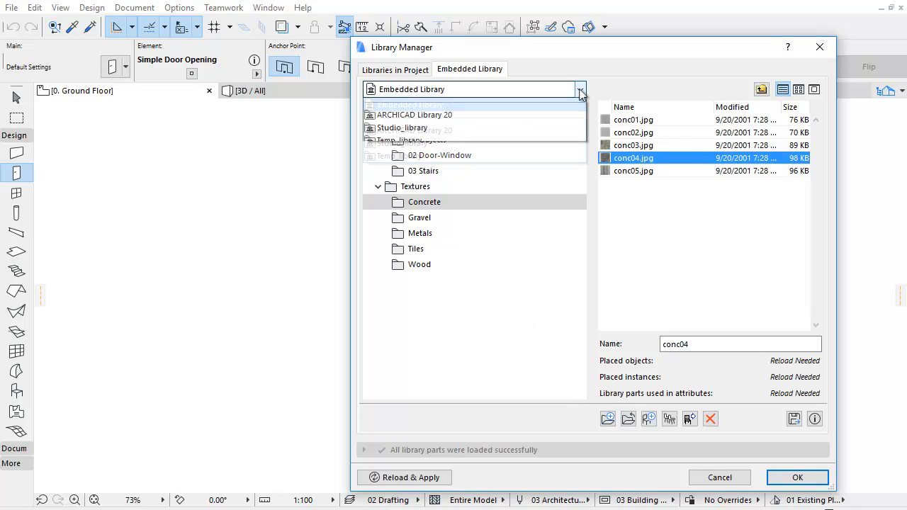
click(414, 113)
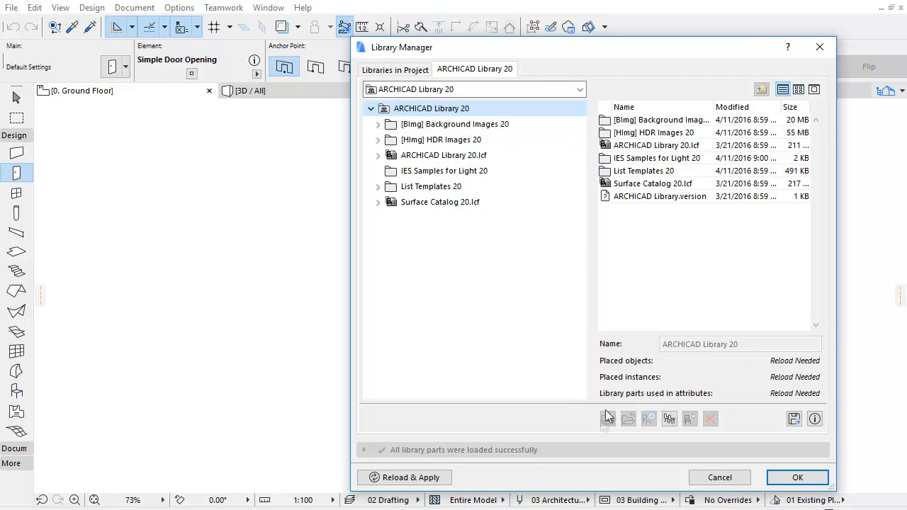
mouse_move(669, 419)
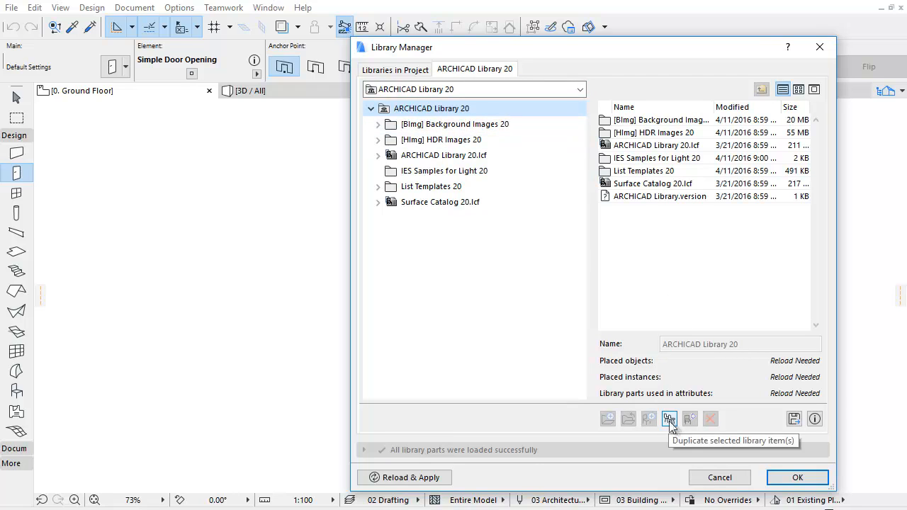
mouse_move(794, 419)
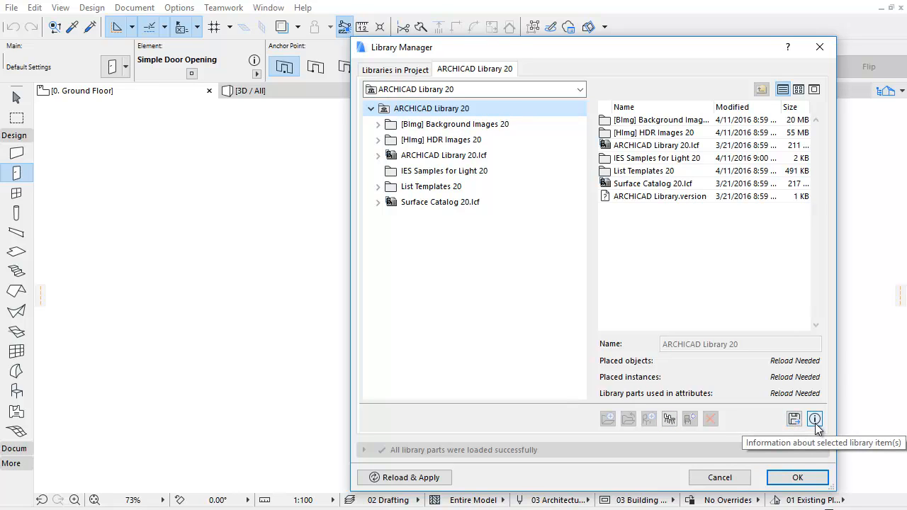
mouse_move(736, 418)
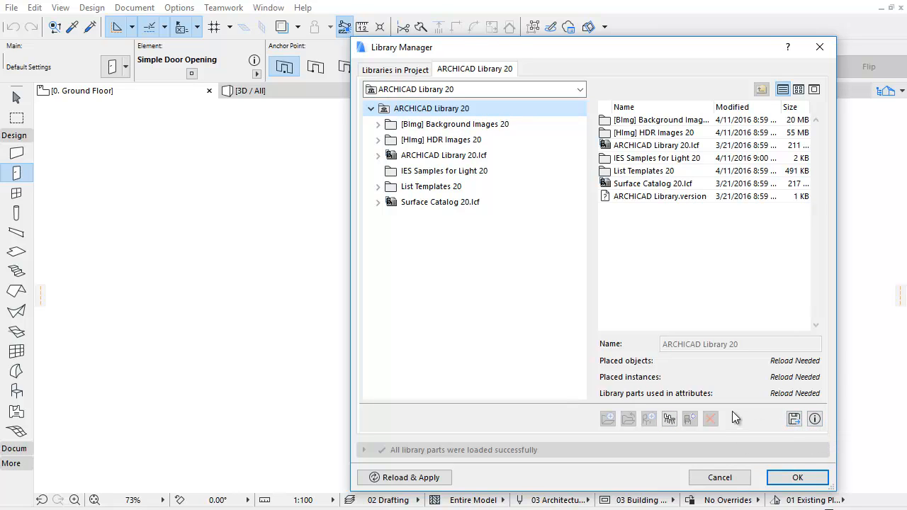